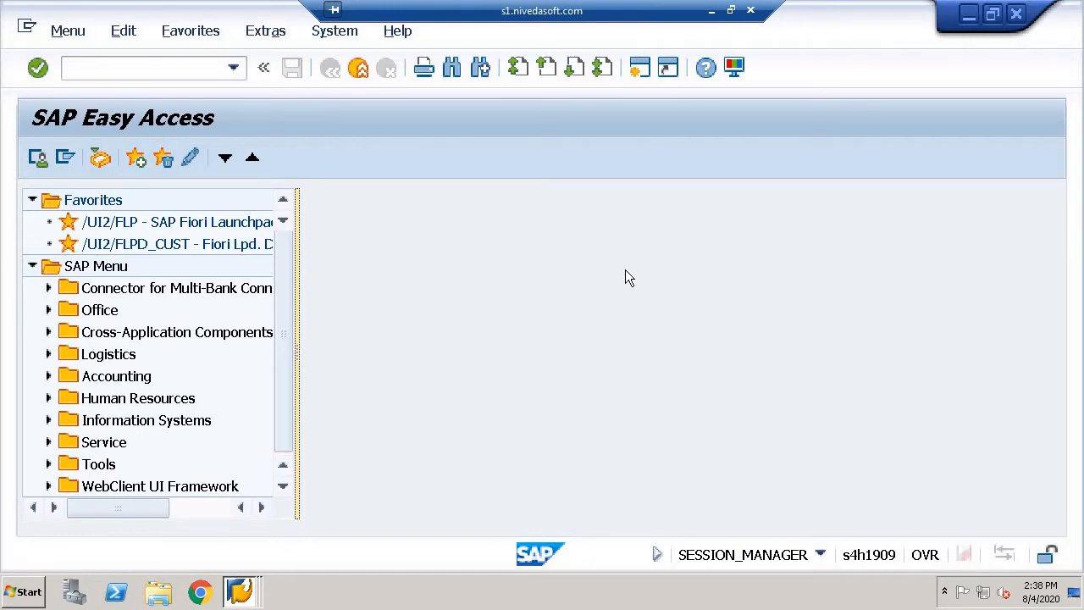
{"action": "mouse_move", "coordinate": [72, 49]}
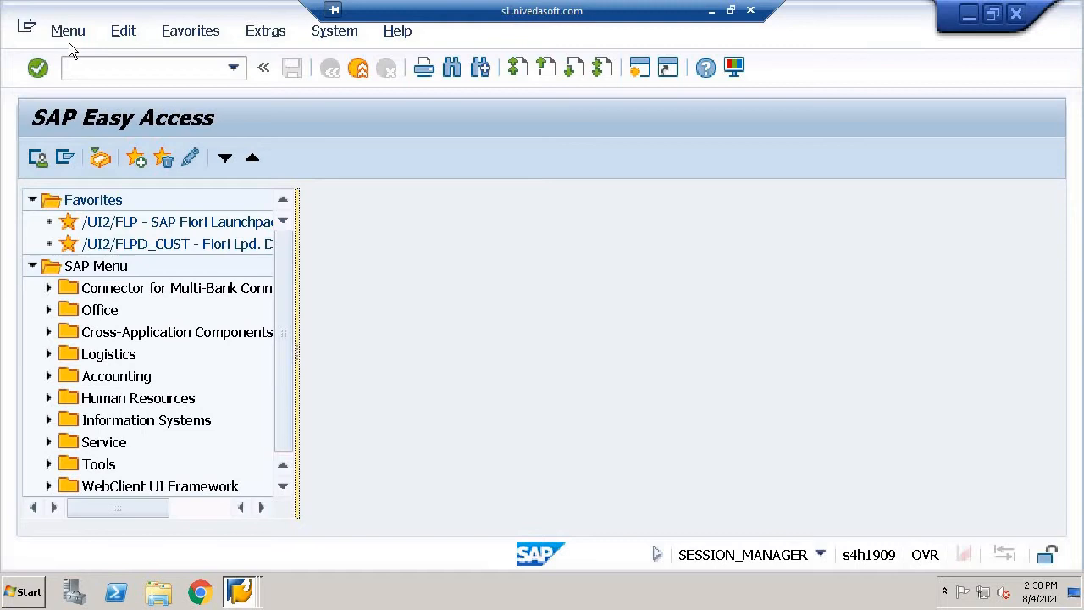
Step: Enter transaction FB50 in the command field to open G/L account document entry
{"action": "left_click", "coordinate": [148, 68]}
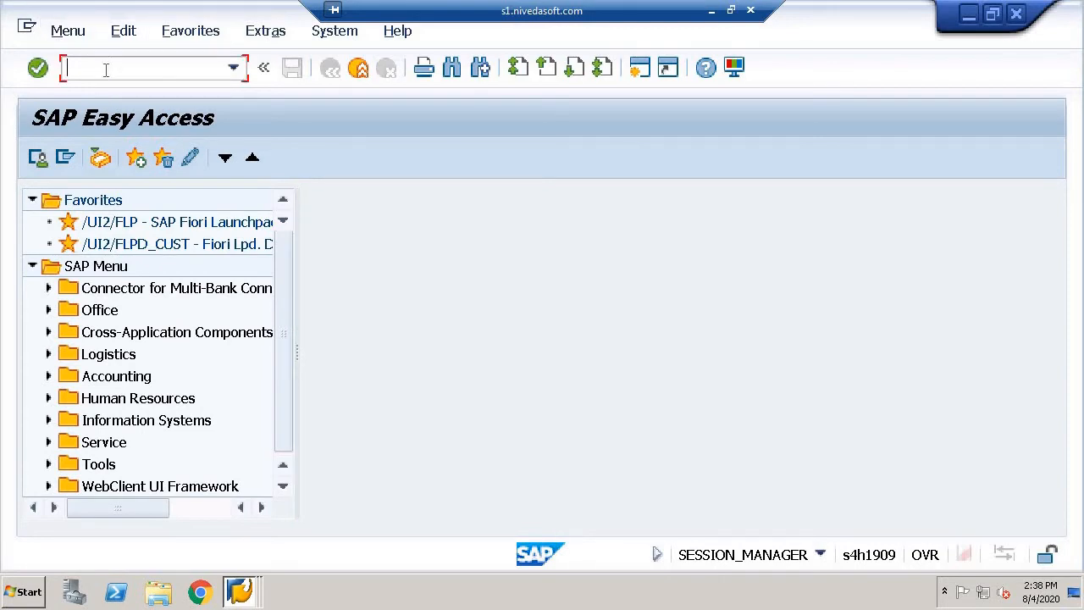
{"action": "type", "text": "FB"}
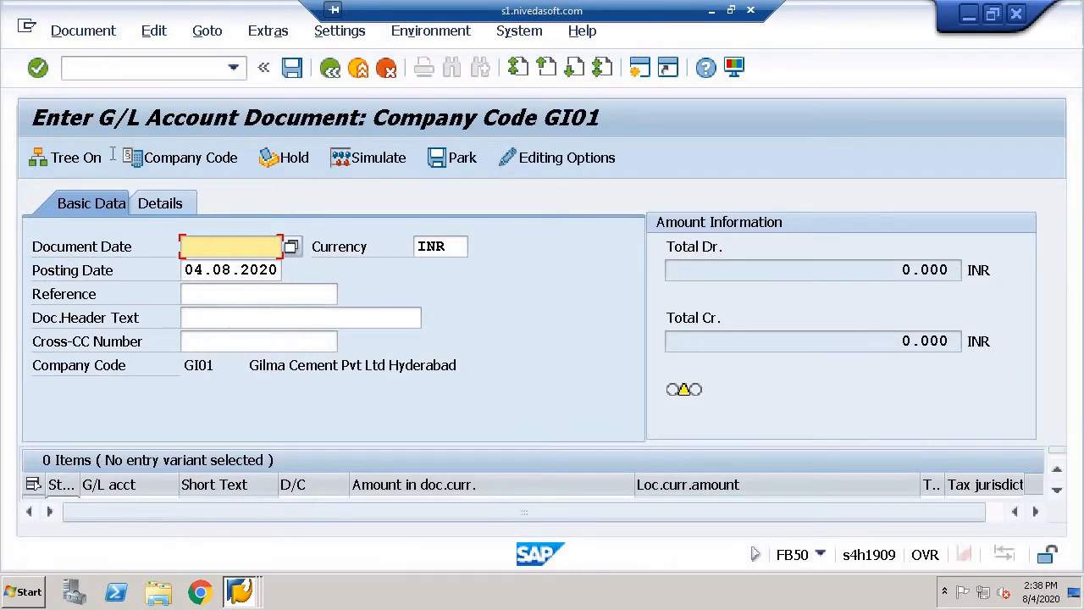
{"action": "mouse_move", "coordinate": [668, 68]}
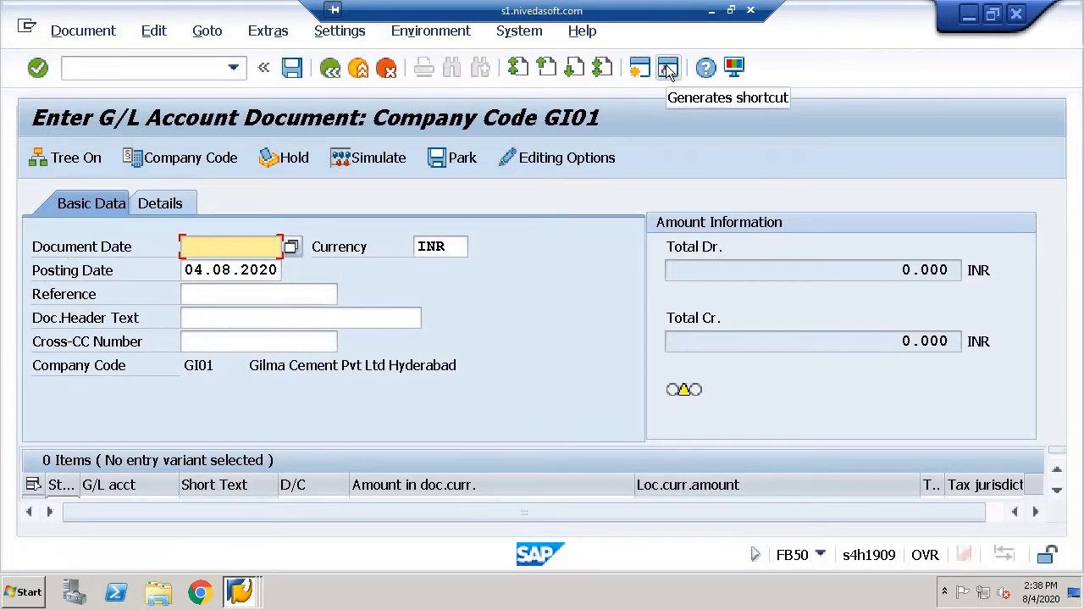
Step: Create an FB50 transaction shortcut with its location set to SAP Logon
{"action": "left_click", "coordinate": [668, 68]}
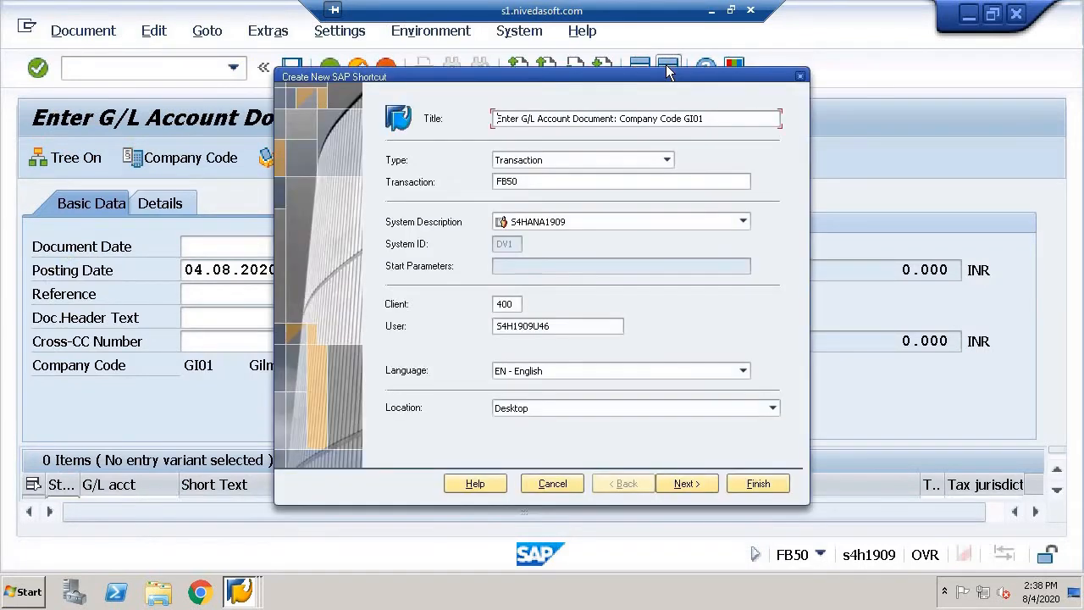
{"action": "mouse_move", "coordinate": [701, 291]}
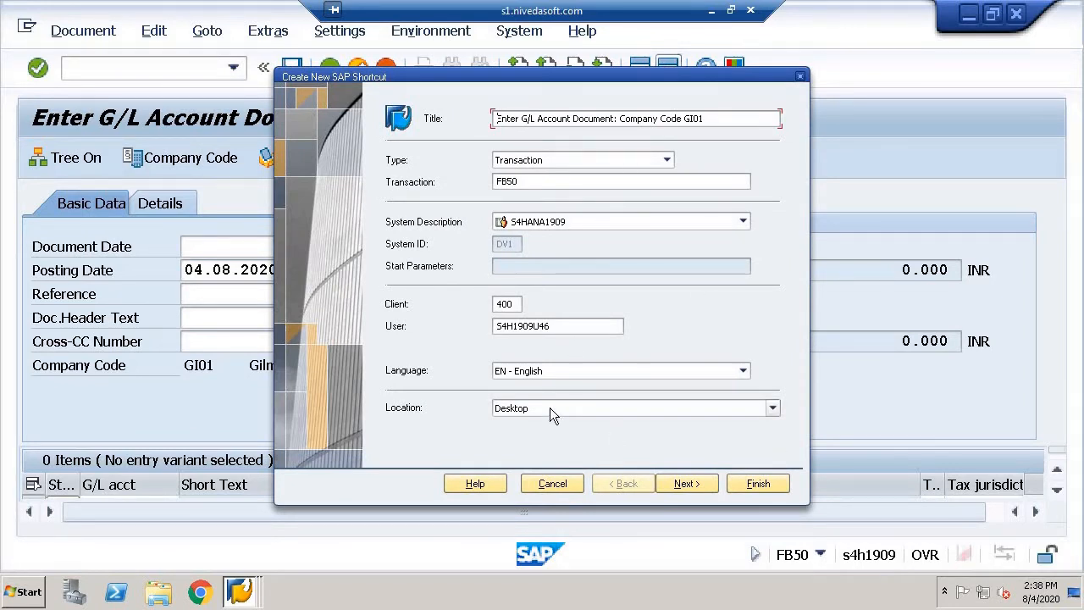
{"action": "left_click", "coordinate": [771, 407]}
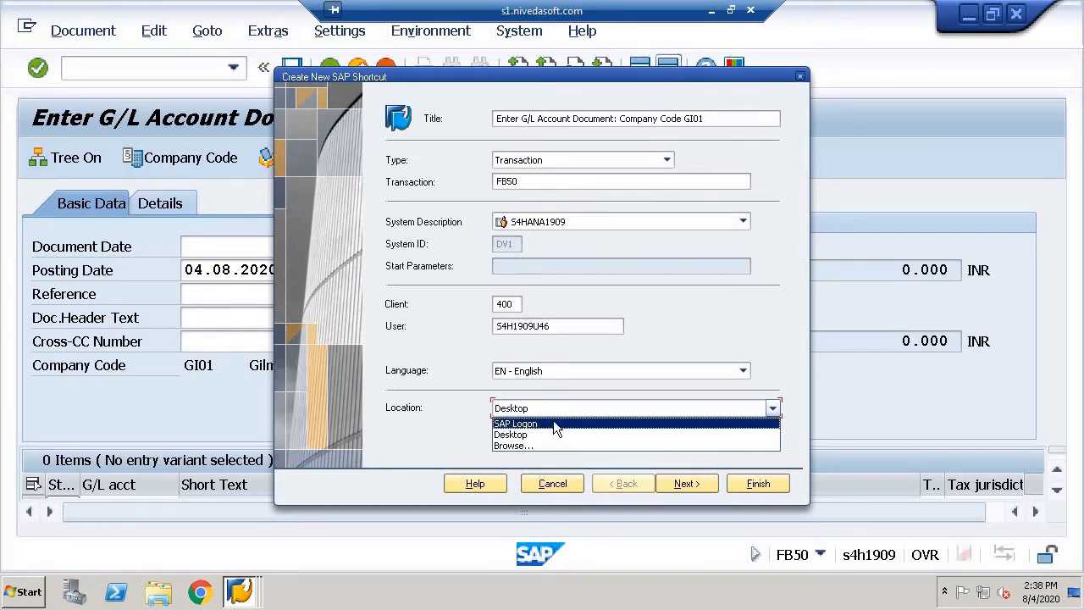
{"action": "left_click", "coordinate": [515, 424]}
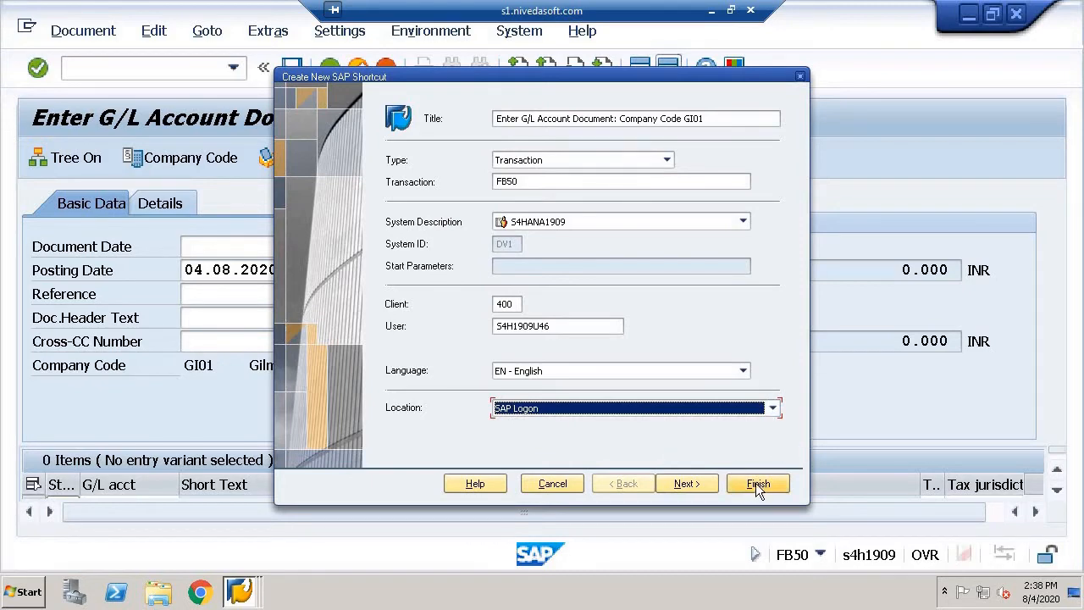
{"action": "left_click", "coordinate": [756, 484]}
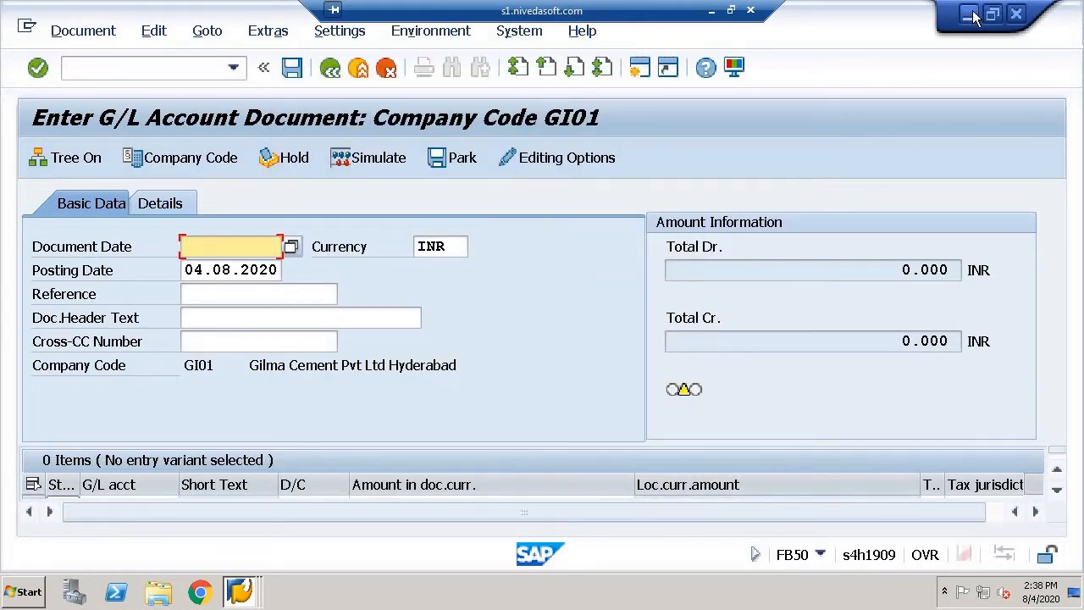
Step: Check the new Enter G/L shortcut in SAP Logon, then restore the FB50 session
{"action": "left_click", "coordinate": [970, 16]}
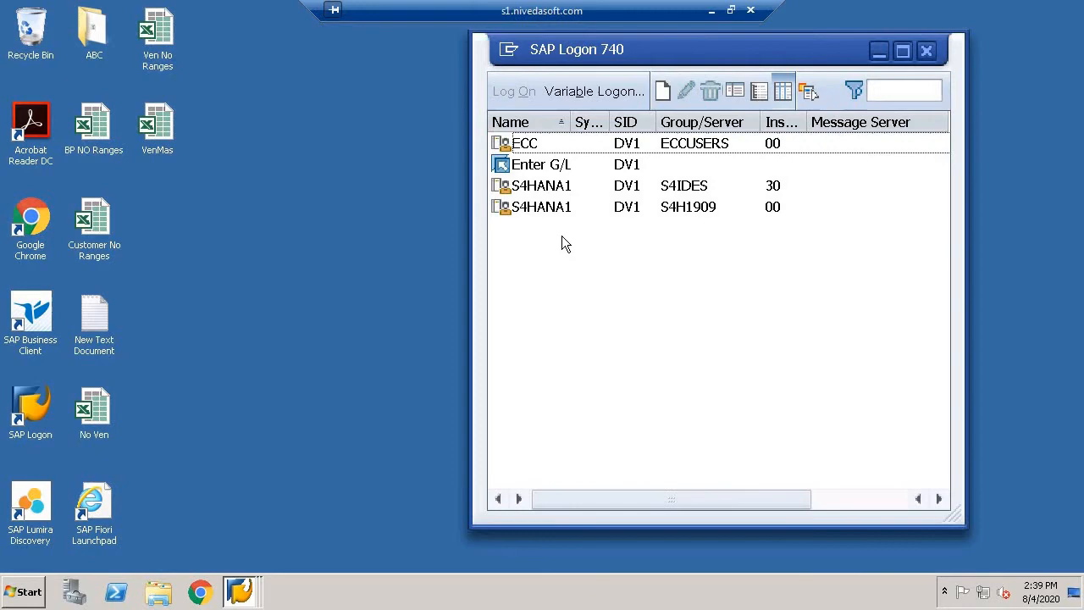
{"action": "left_click", "coordinate": [539, 164]}
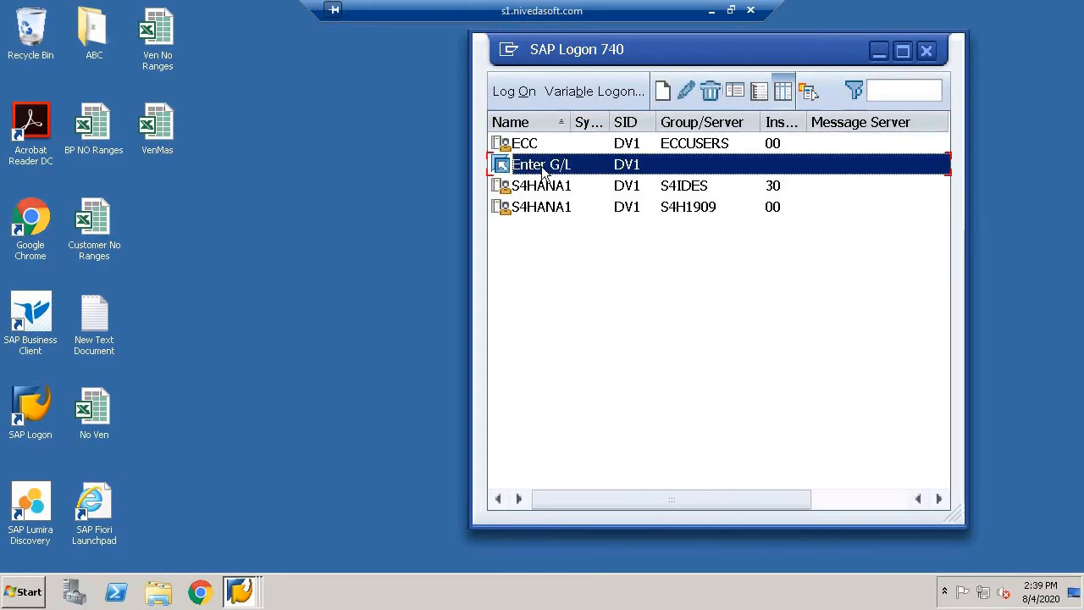
{"action": "left_click", "coordinate": [241, 591]}
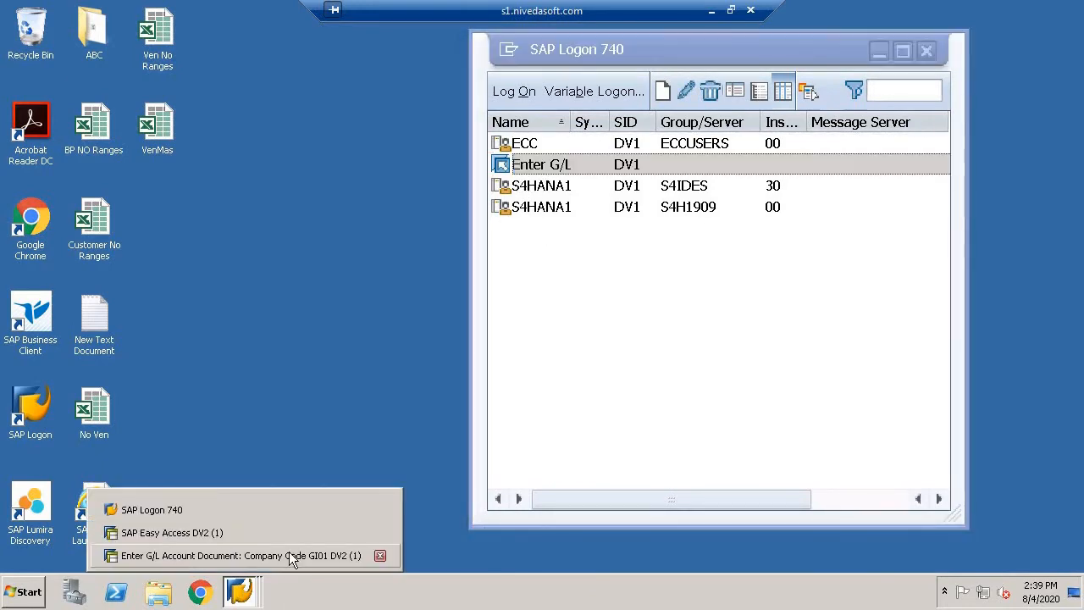
{"action": "left_click", "coordinate": [237, 554]}
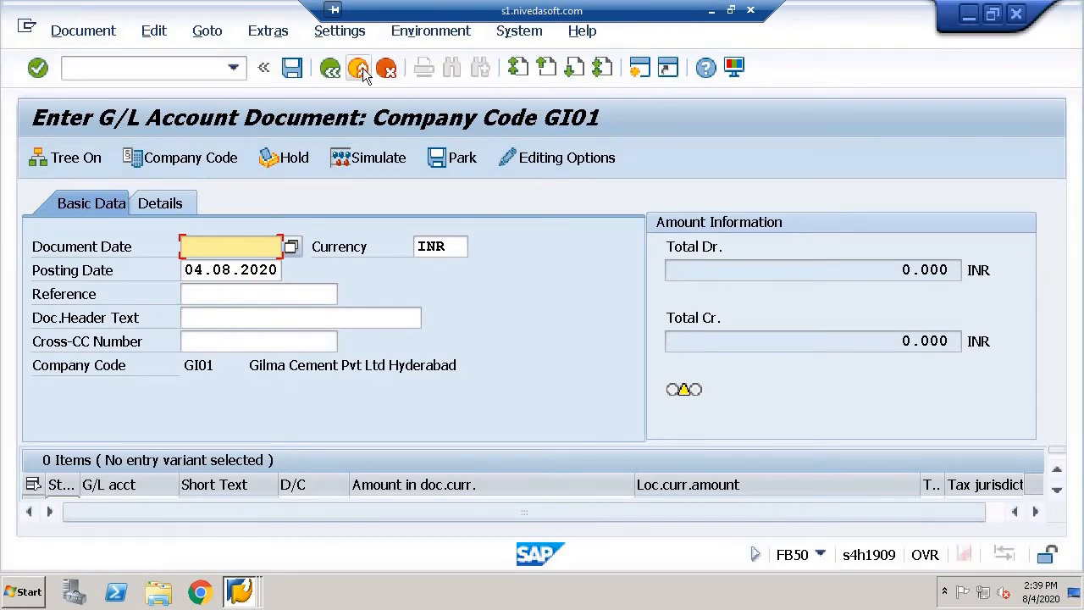
Step: Exit the transaction and confirm logging off without saving
{"action": "left_click", "coordinate": [359, 67]}
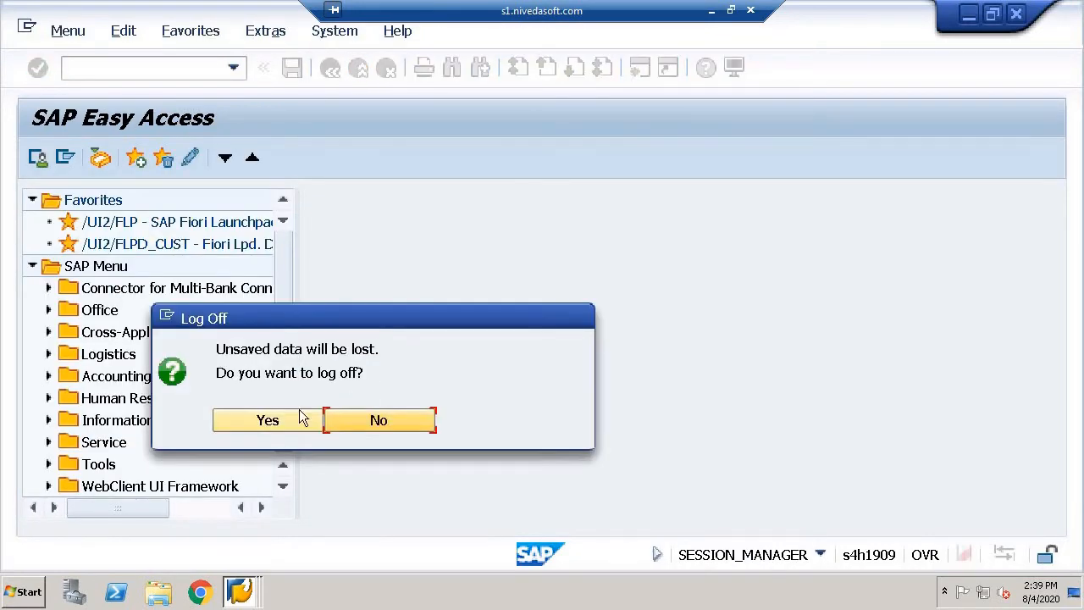
{"action": "left_click", "coordinate": [266, 420]}
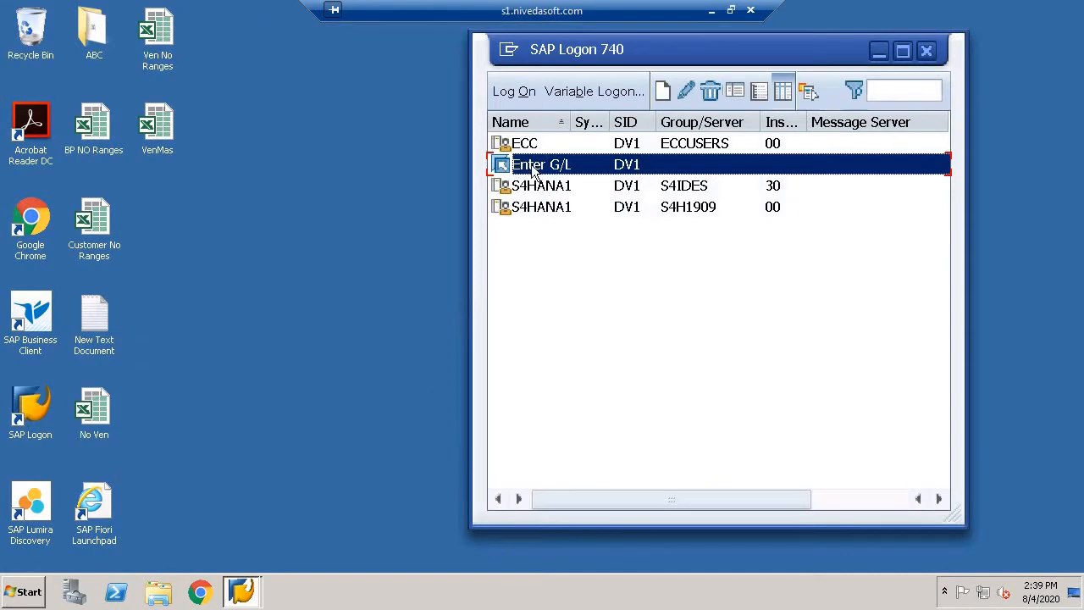
Step: Launch the Enter G/L shortcut and attempt a logon, which fails
{"action": "double_click", "coordinate": [541, 164]}
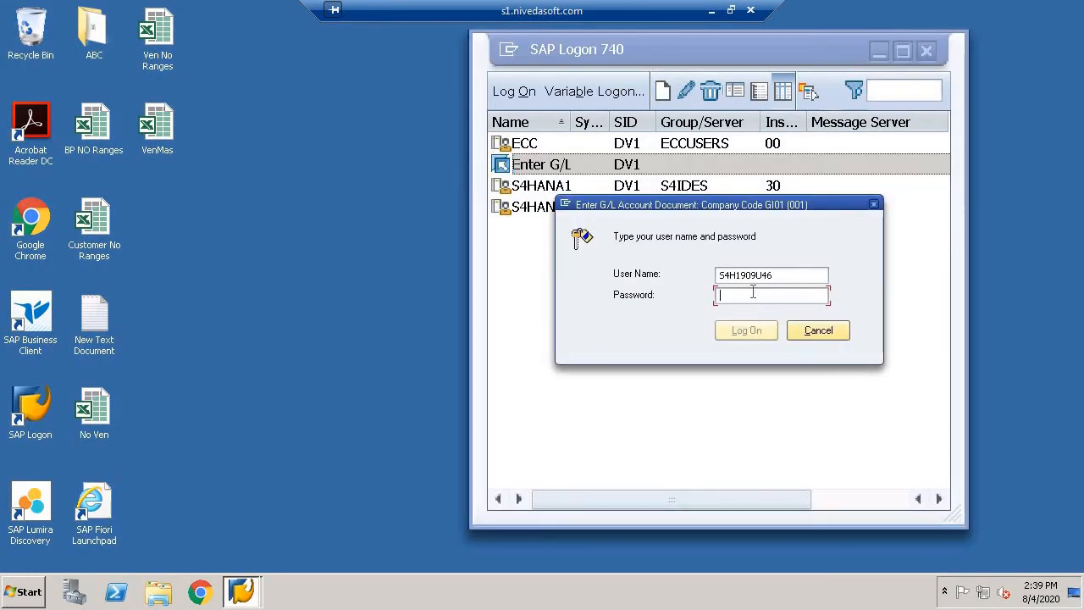
{"action": "type", "text": "••••"}
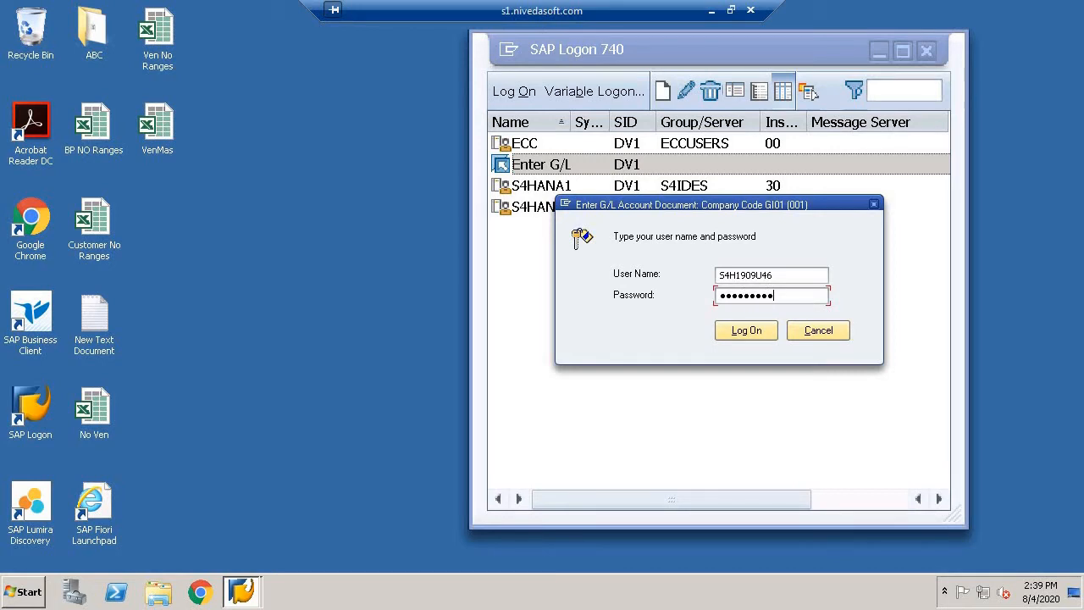
{"action": "left_click", "coordinate": [745, 329]}
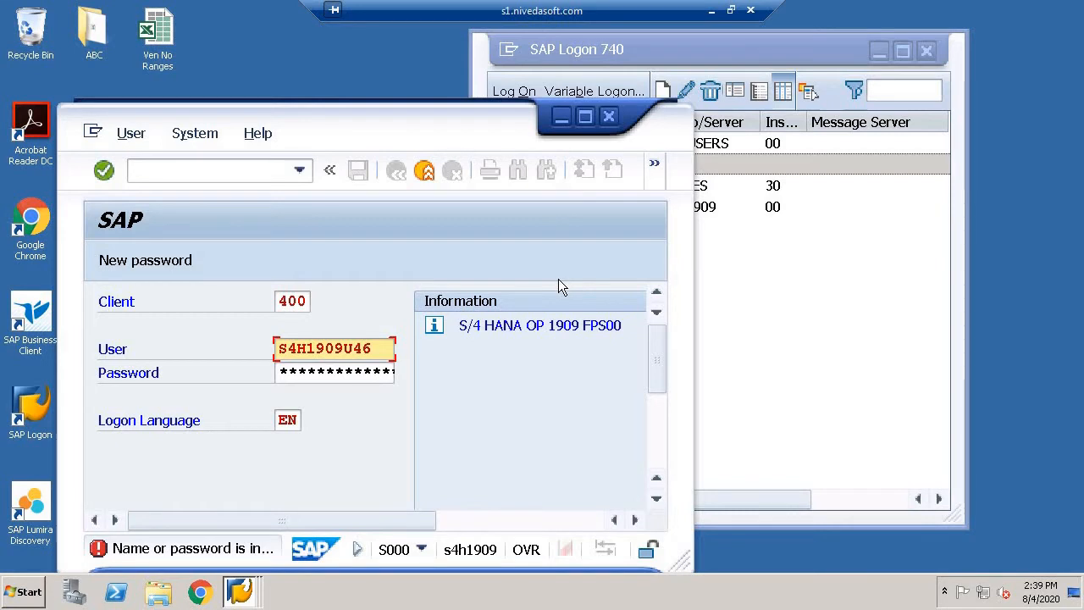
{"action": "left_click", "coordinate": [334, 373]}
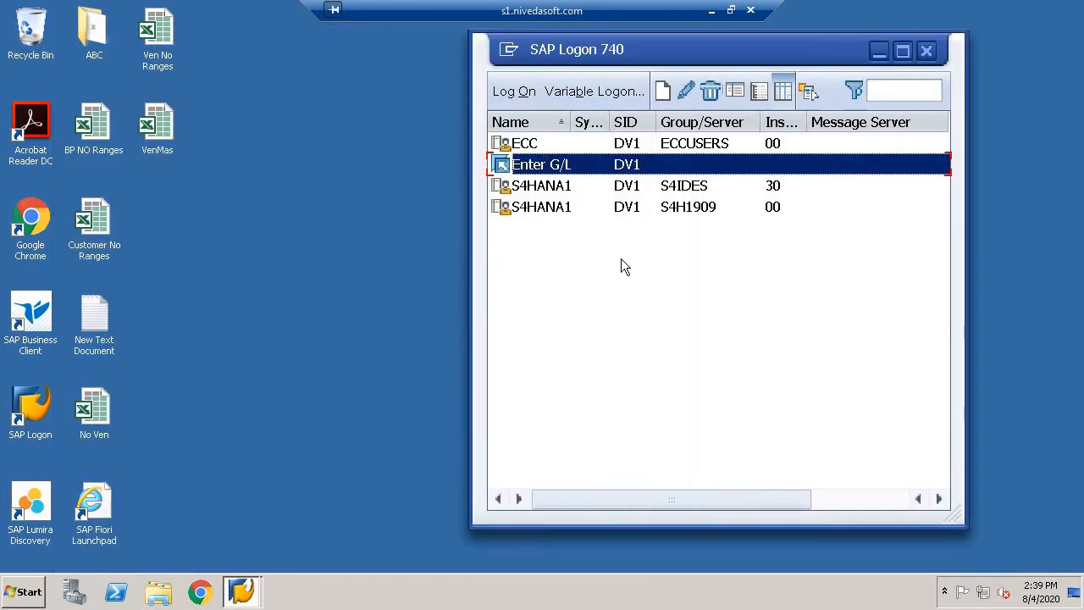
Step: Relaunch Enter G/L, log on, dismiss the failed-attempts message and maximize FB50
{"action": "double_click", "coordinate": [541, 164]}
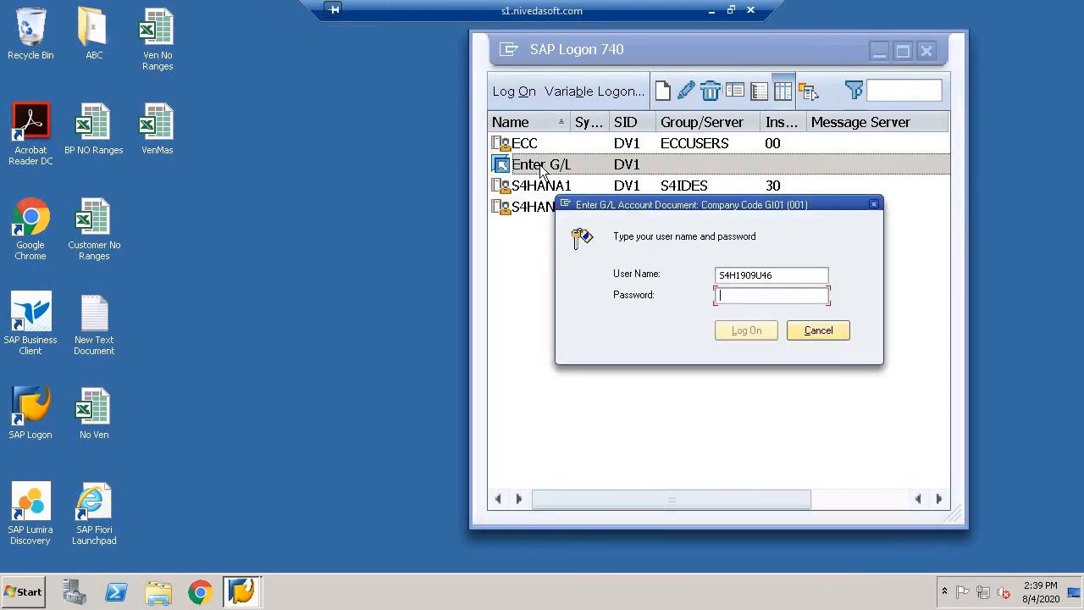
{"action": "type", "text": "••••••"}
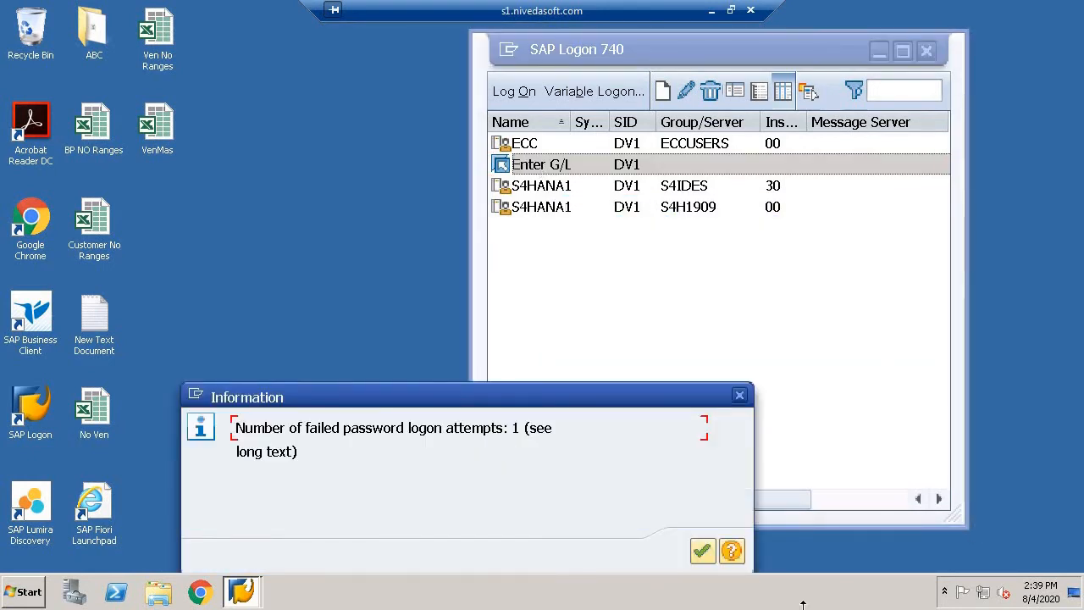
{"action": "left_click", "coordinate": [702, 550]}
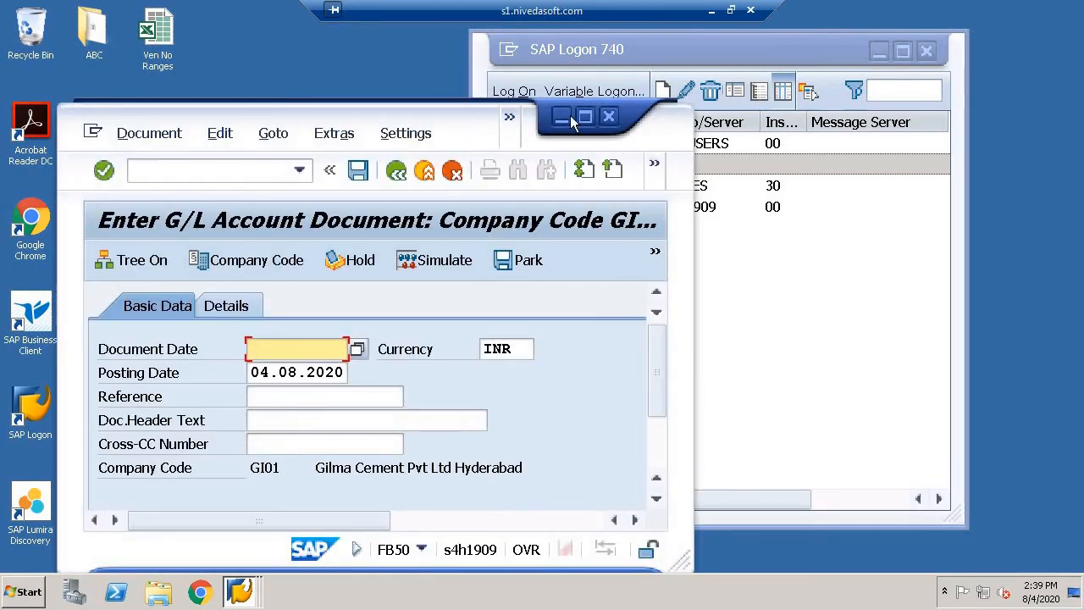
{"action": "left_click", "coordinate": [585, 117]}
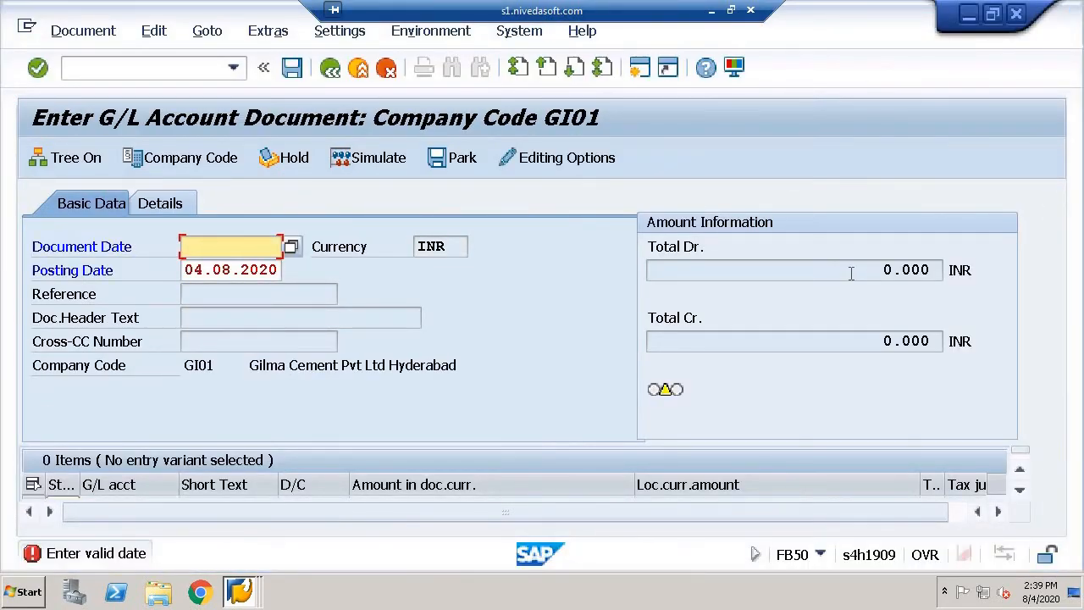
{"action": "mouse_move", "coordinate": [828, 129]}
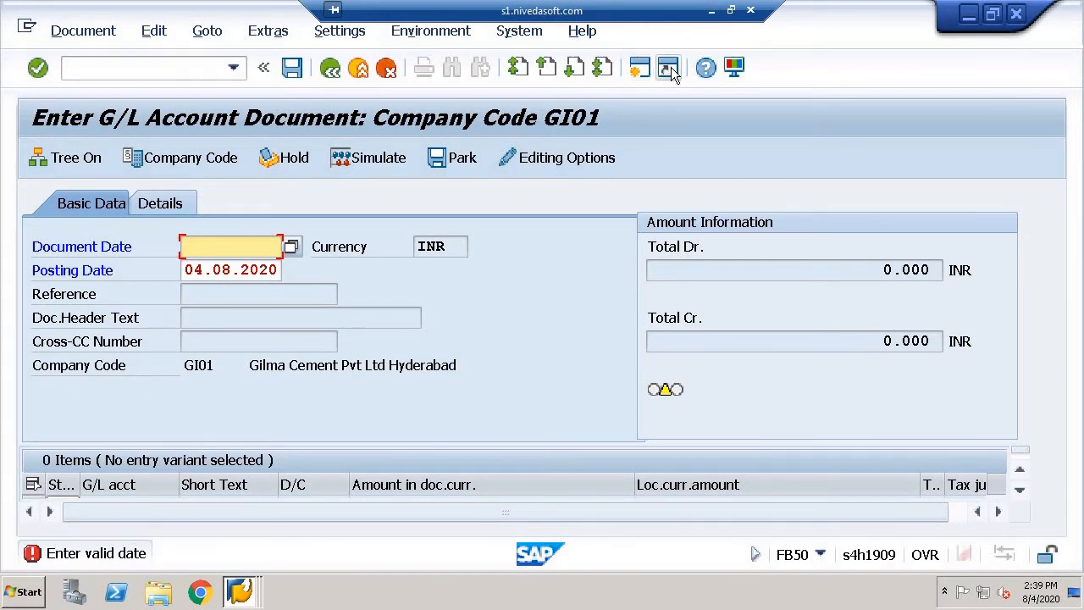
Step: Create a second FB50 transaction shortcut stored on the Desktop
{"action": "left_click", "coordinate": [670, 68]}
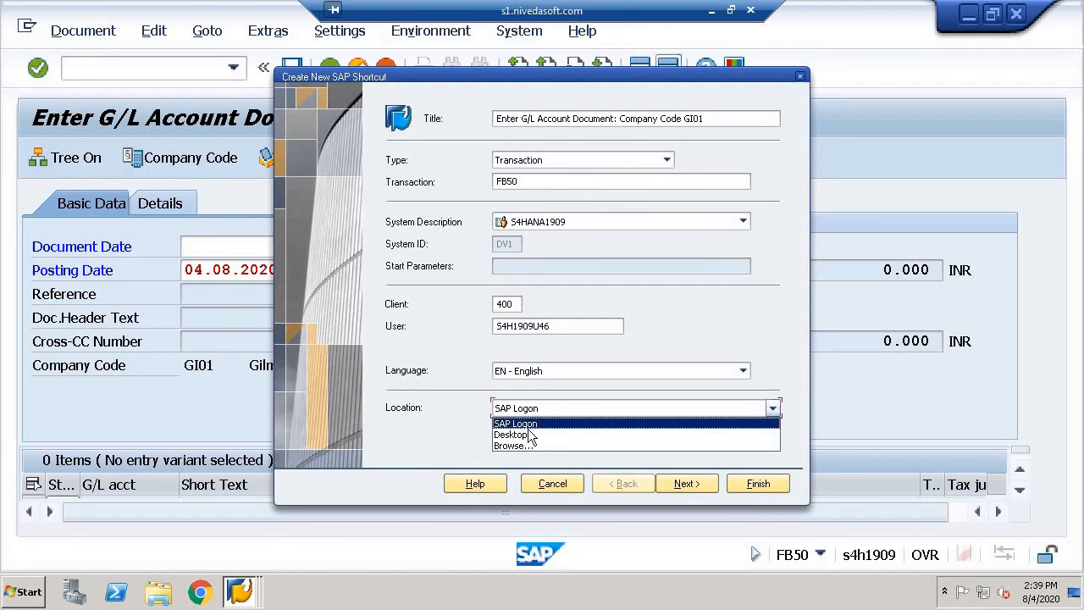
{"action": "left_click", "coordinate": [510, 435]}
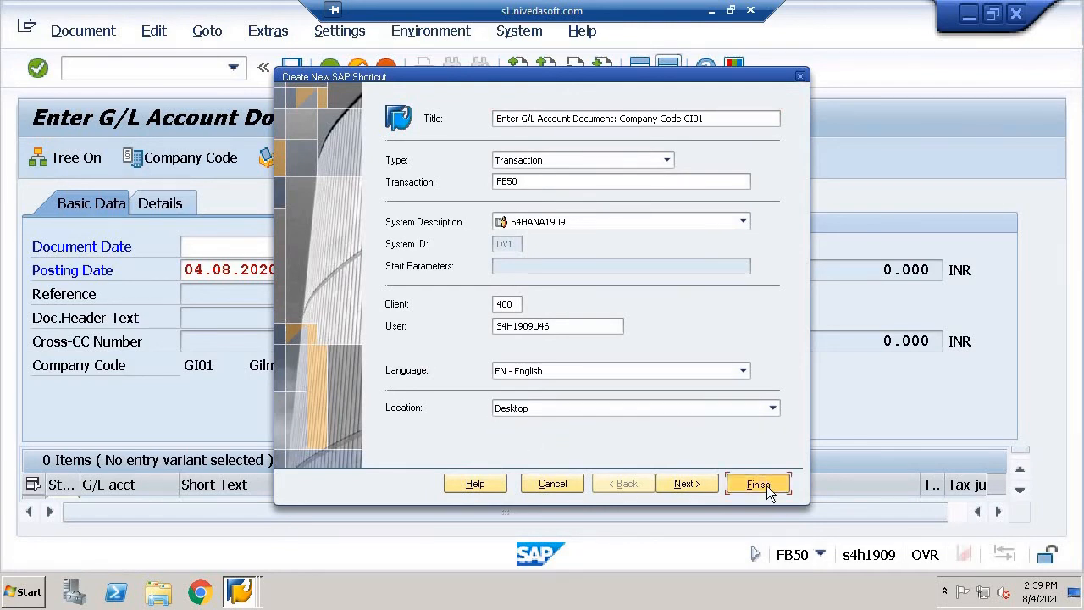
{"action": "left_click", "coordinate": [757, 484]}
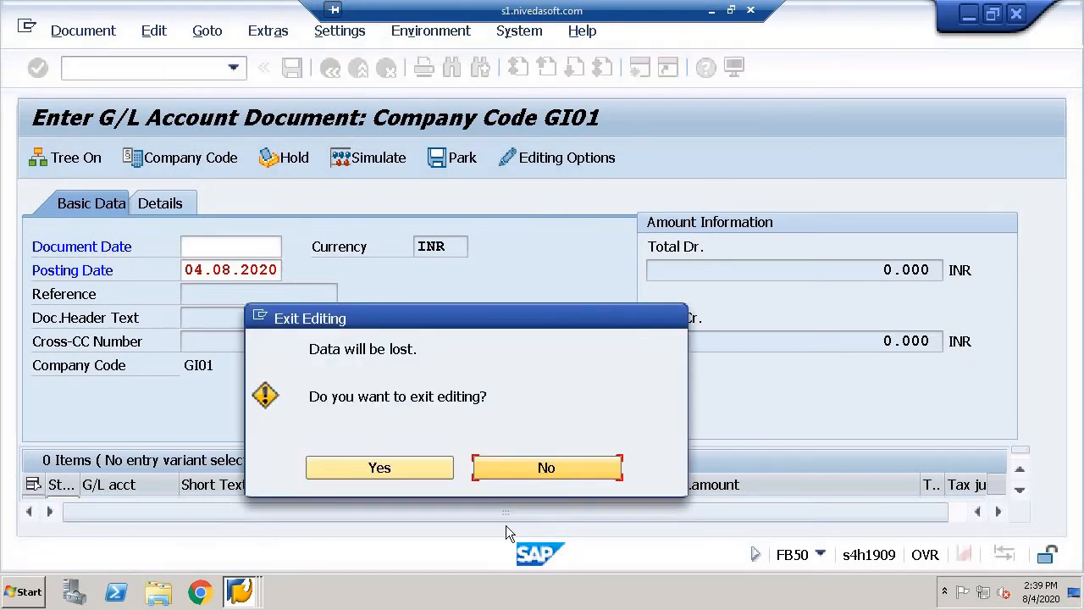
Step: Leave FB50 without saving and minimize SAP Logon to reveal the desktop shortcut
{"action": "left_click", "coordinate": [379, 467]}
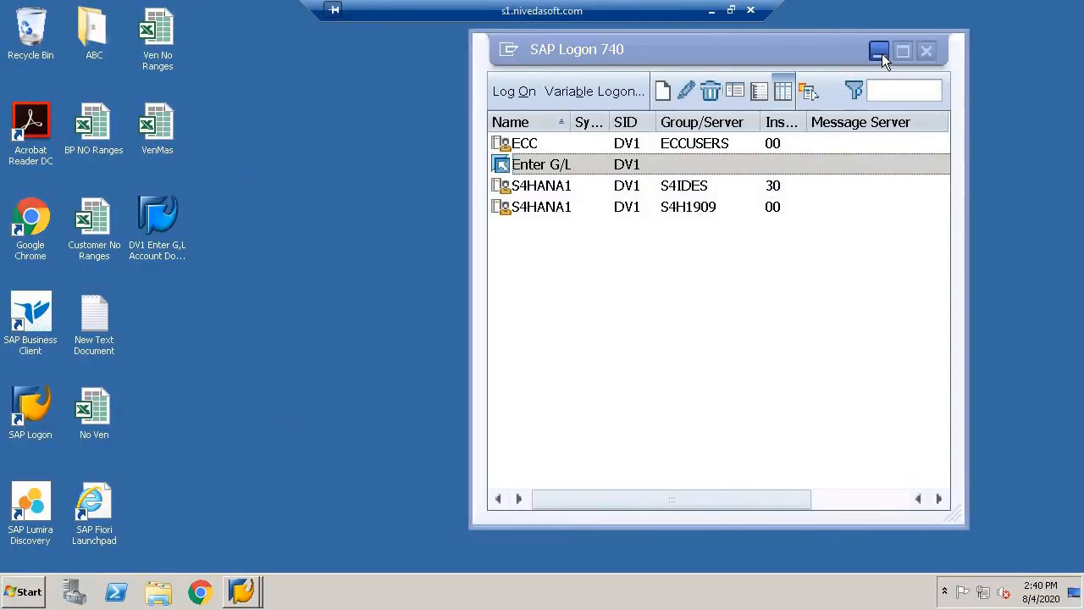
{"action": "left_click", "coordinate": [878, 50]}
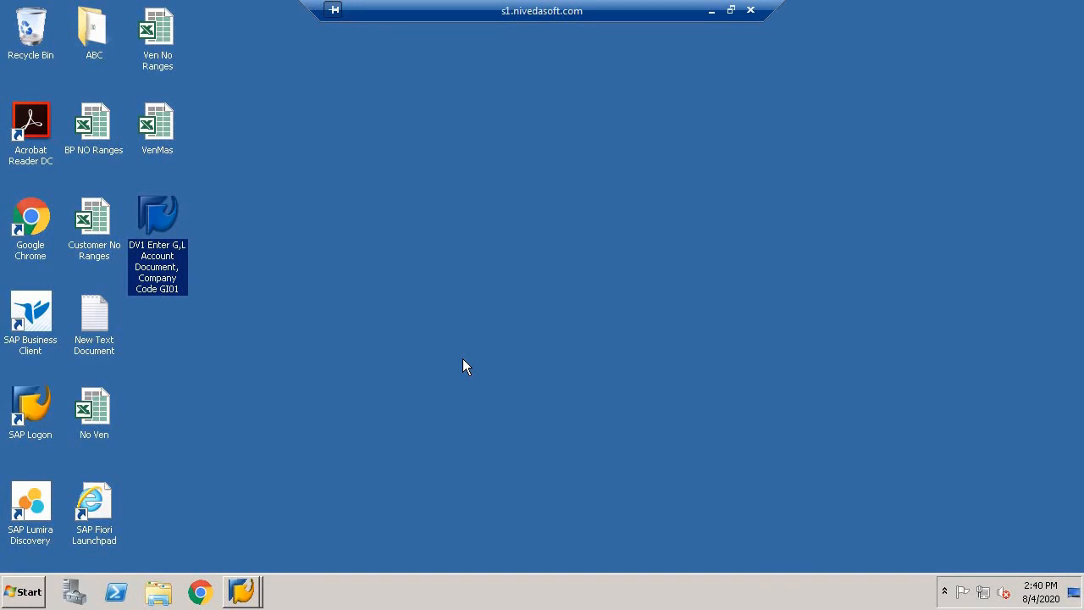
{"action": "mouse_move", "coordinate": [595, 564]}
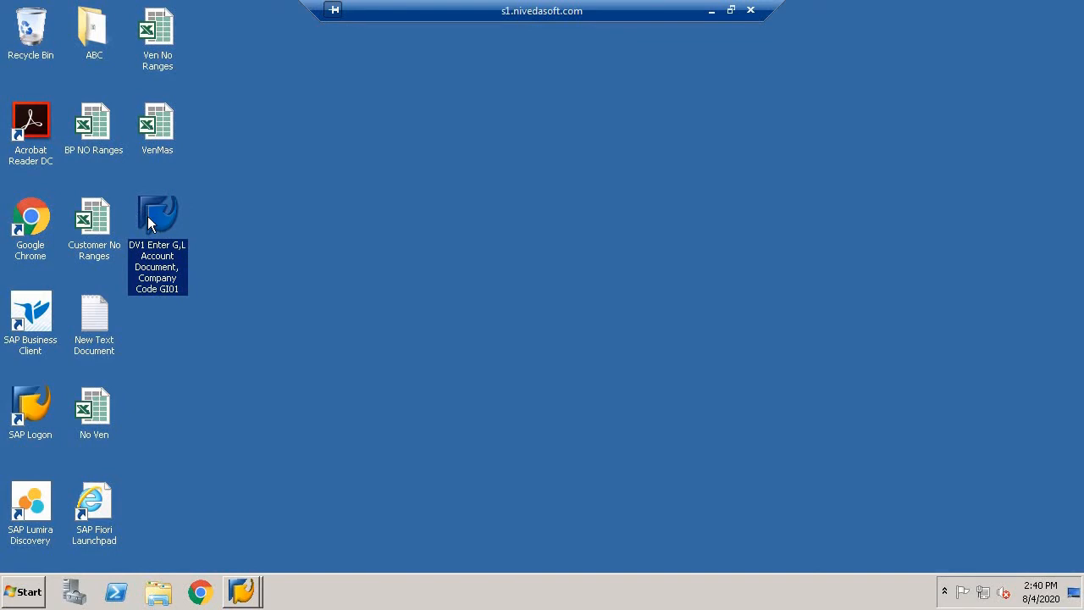
Step: Launch the DV1 Enter G/L Account Document desktop icon and submit logon credentials
{"action": "double_click", "coordinate": [156, 216]}
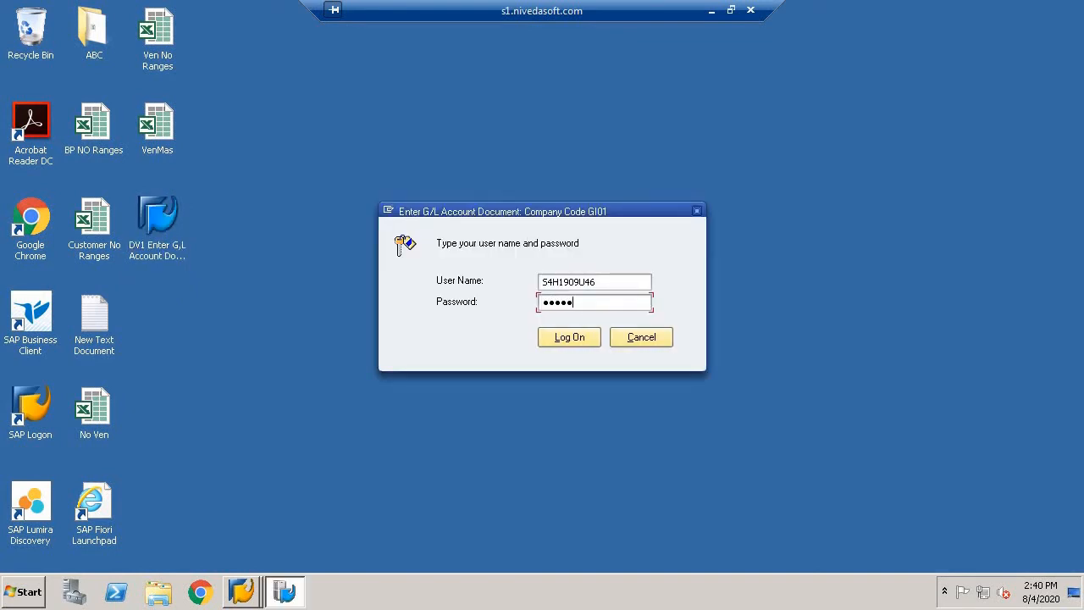
{"action": "left_click", "coordinate": [568, 337]}
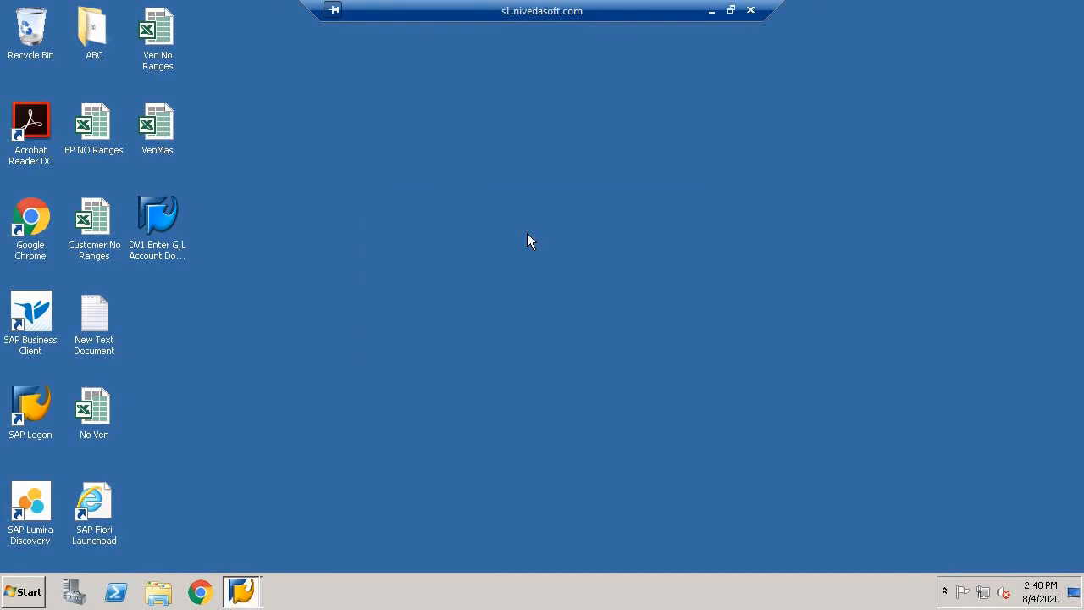